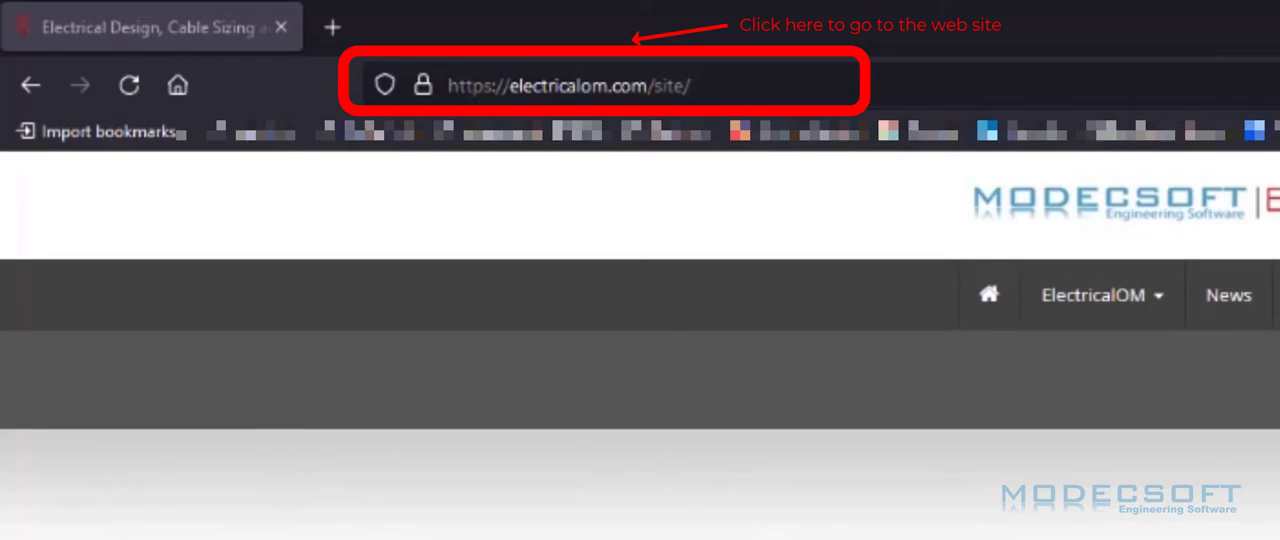
# Step: Go to the ElectricalOM website and open its 14-day Free Trial page
pyautogui.click(600, 85)
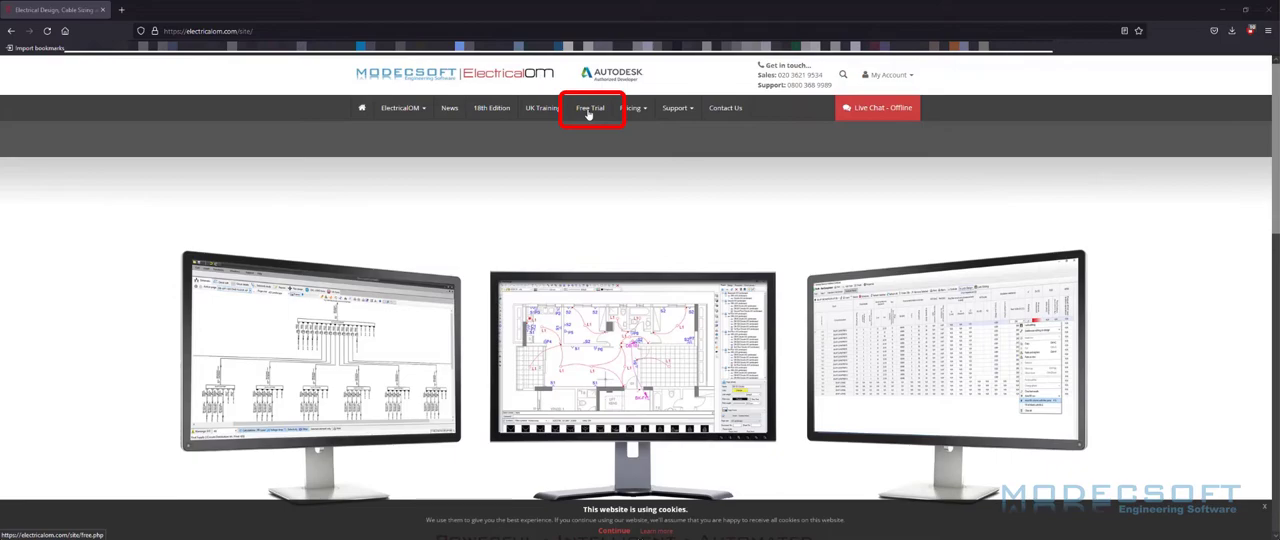
pyautogui.click(590, 108)
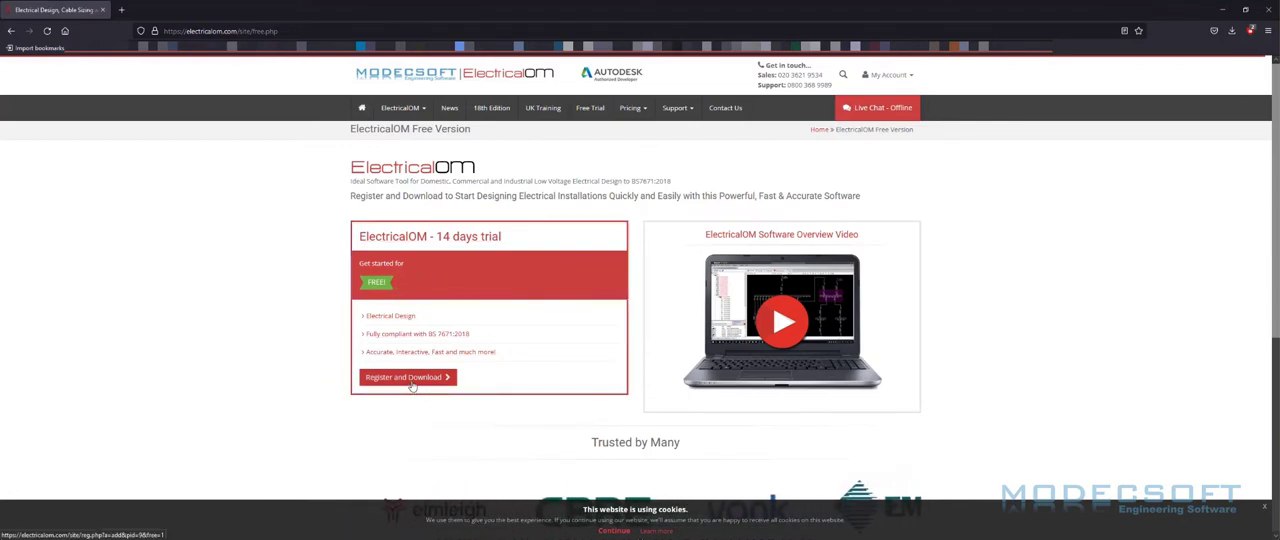
# Step: Fill in the trial registration contact details and accept the Terms of Service
pyautogui.click(404, 377)
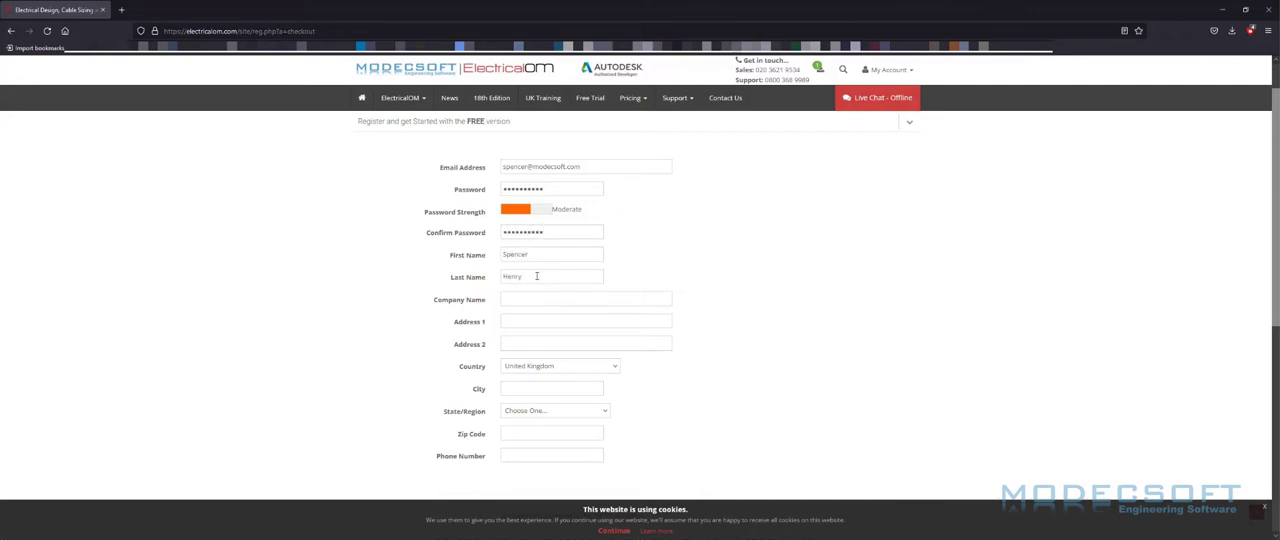
pyautogui.click(553, 410)
pyautogui.write('1234')
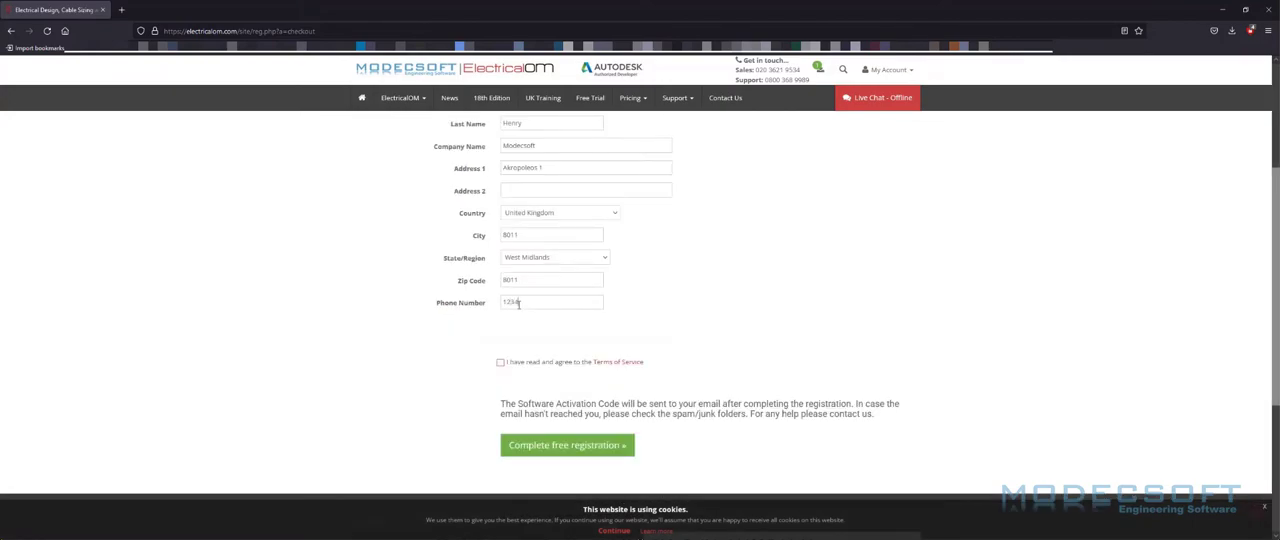
pyautogui.click(501, 362)
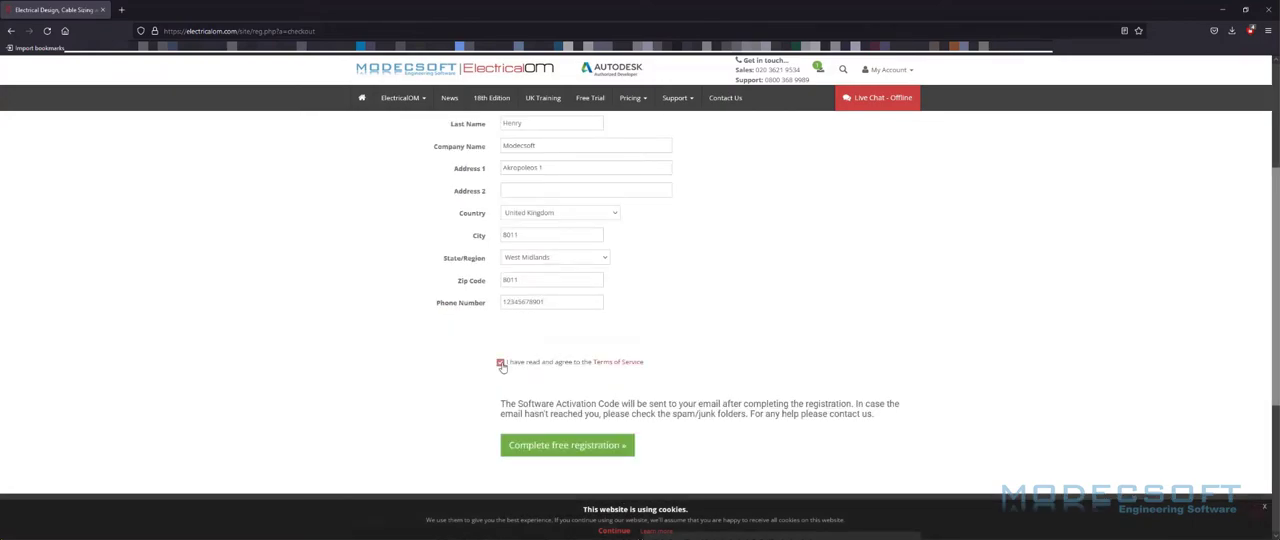
pyautogui.click(567, 445)
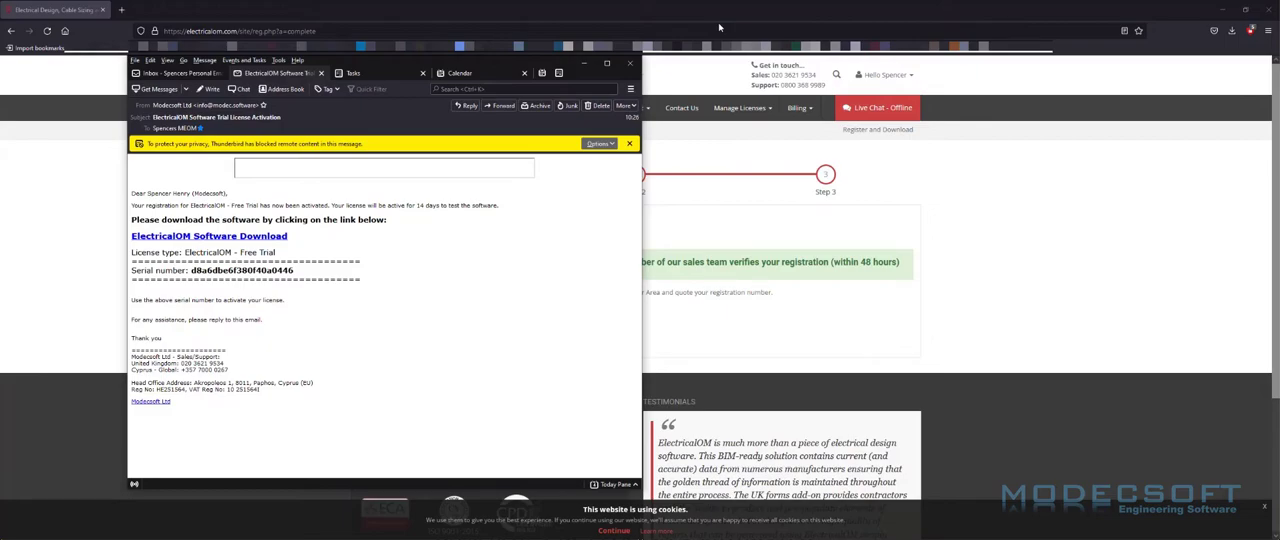
# Step: Open the emailed download page and download the ElectricalOM 2022.02.1104 installer
pyautogui.click(208, 235)
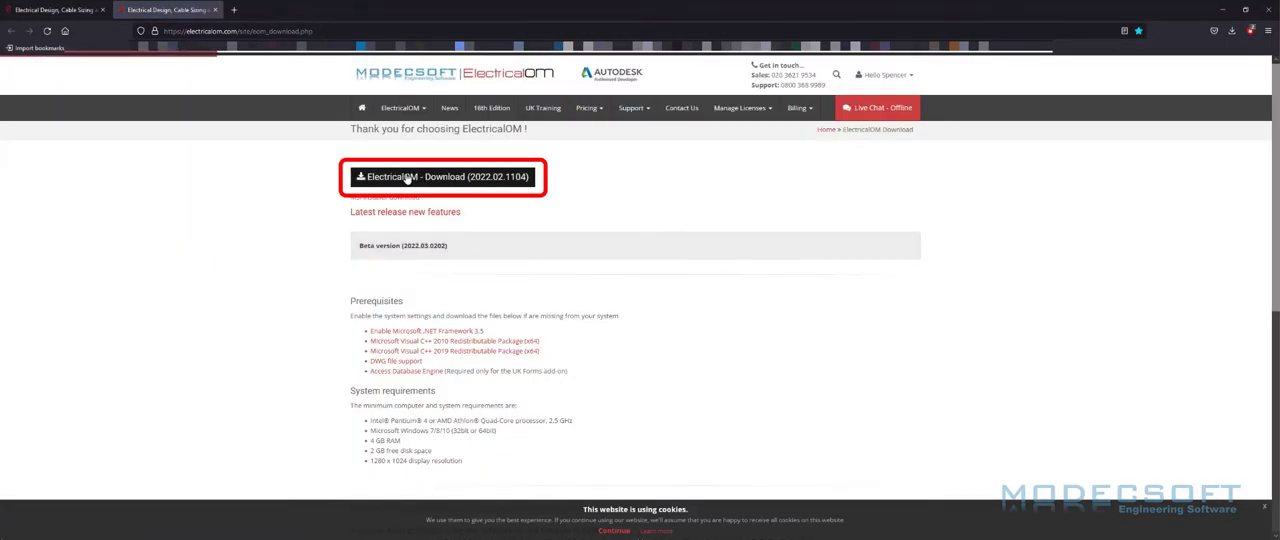
pyautogui.moveTo(443, 176)
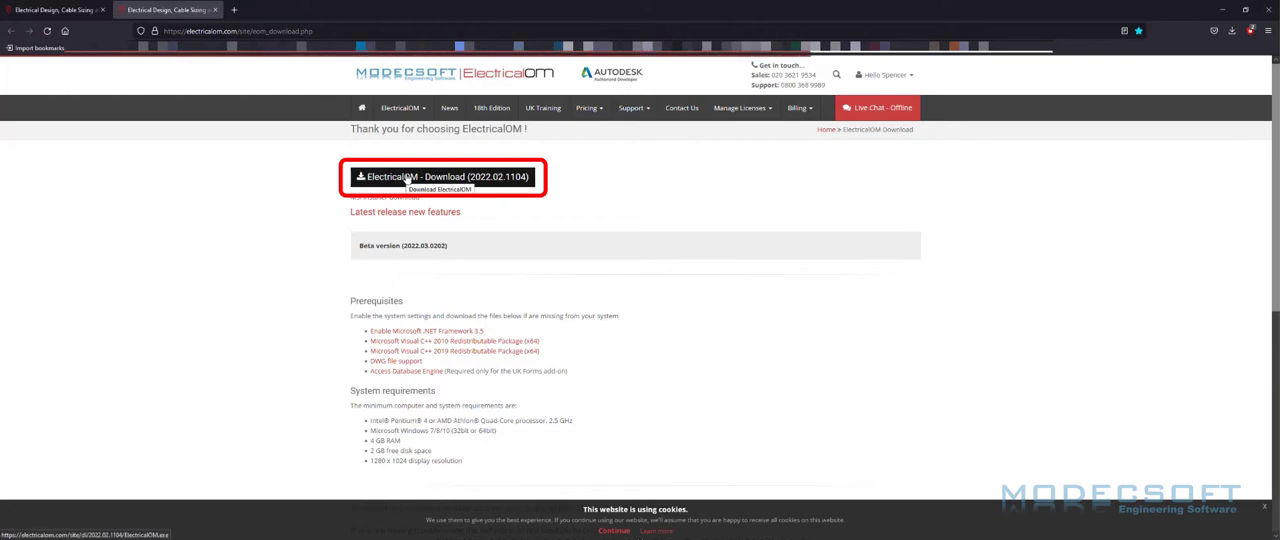
pyautogui.click(443, 176)
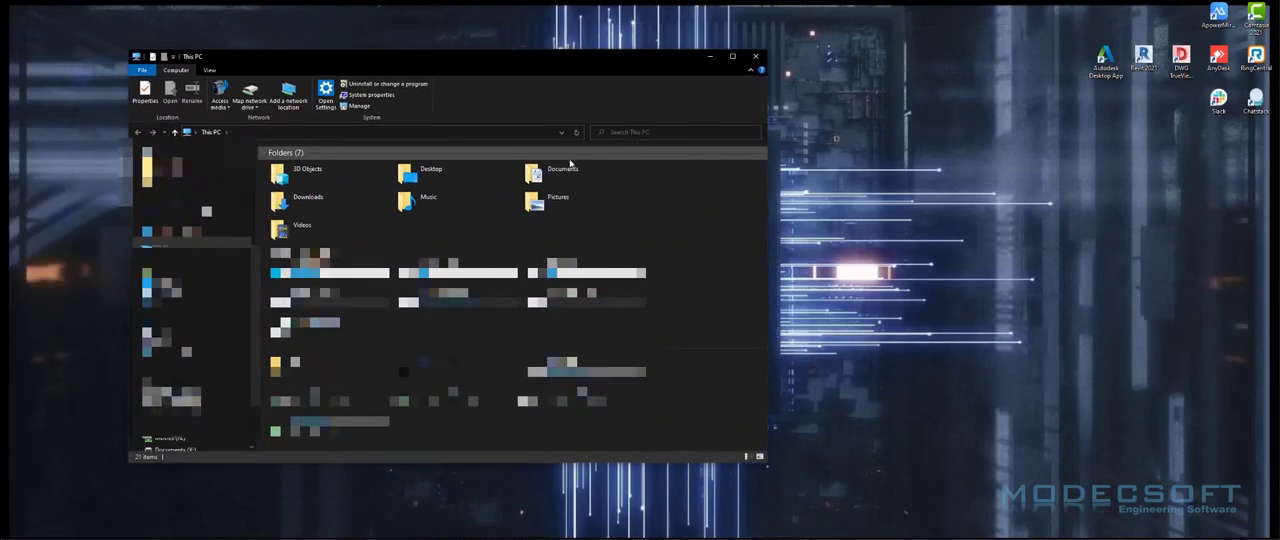
pyautogui.click(308, 197)
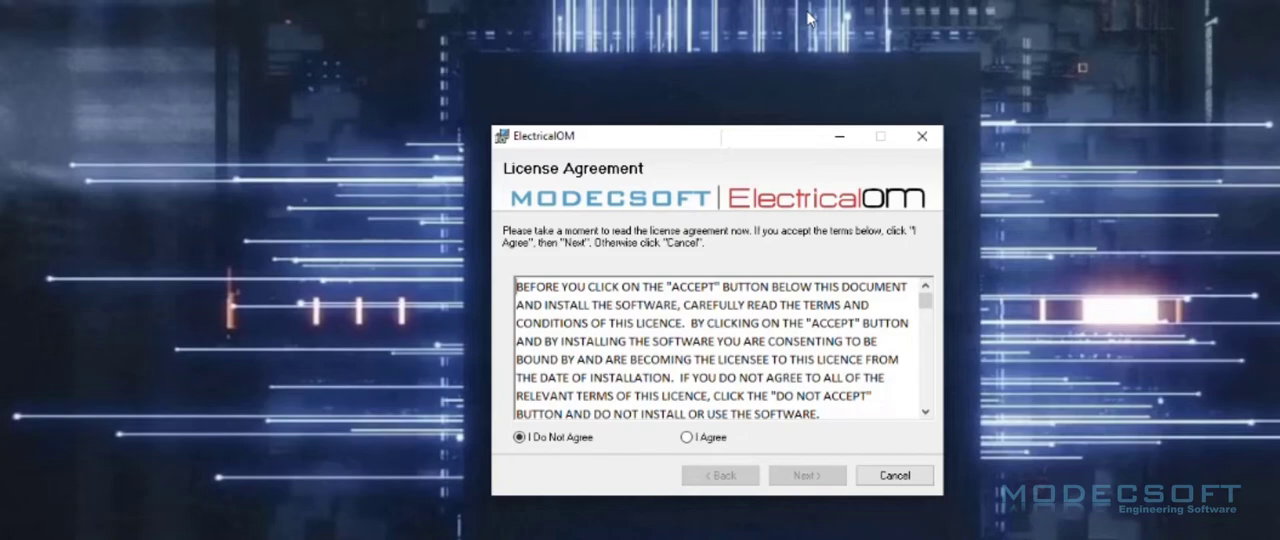
pyautogui.moveTo(861, 232)
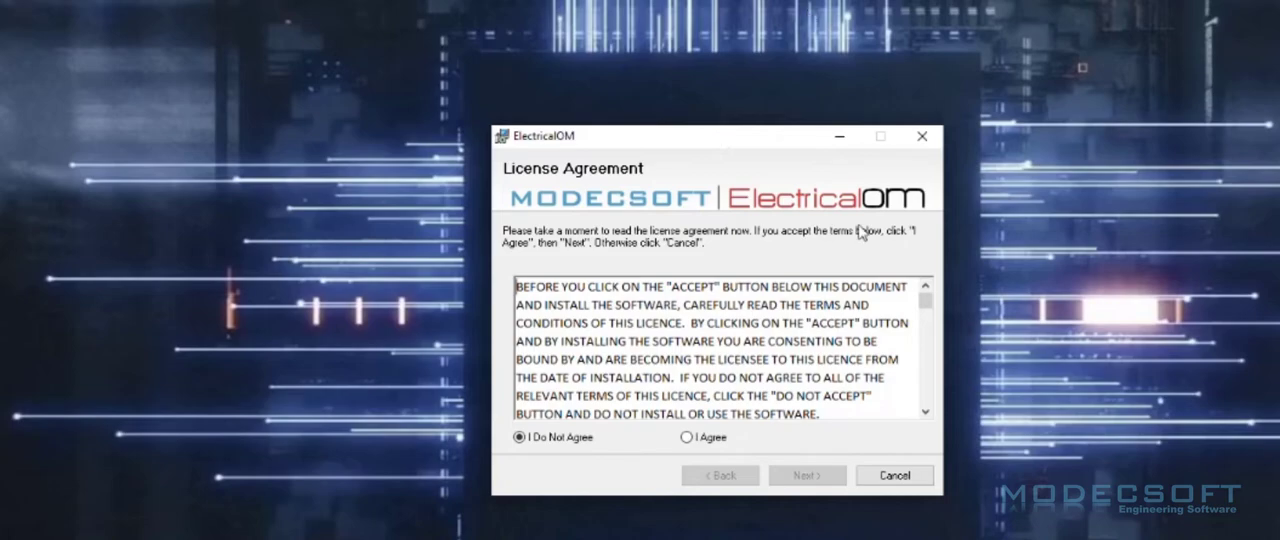
pyautogui.moveTo(918, 293)
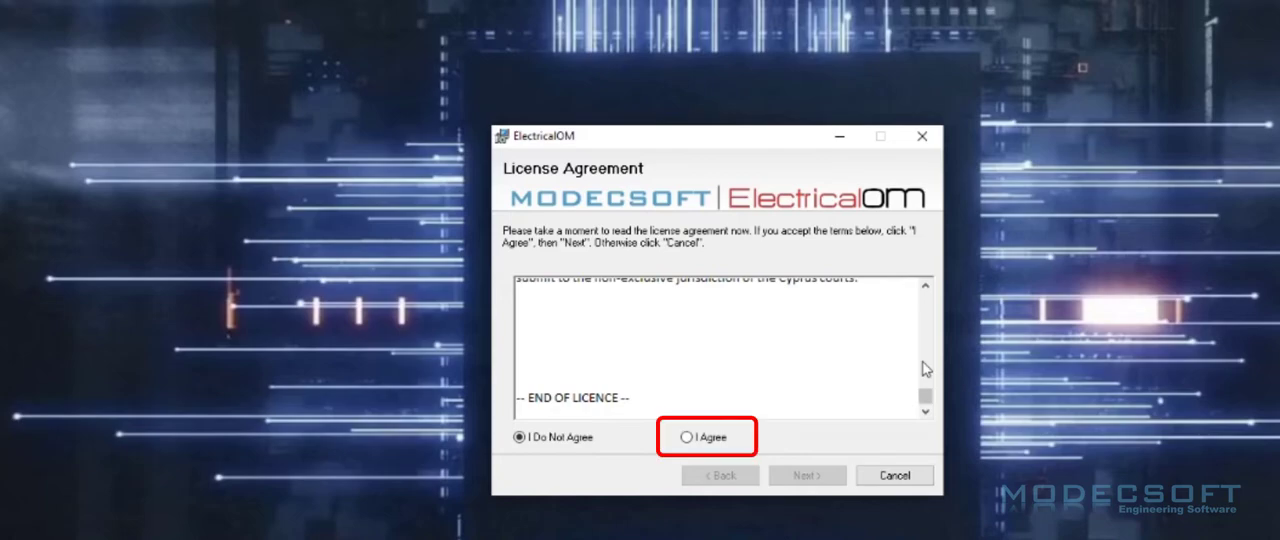
# Step: Accept the licence, install and close the installer, then launch ElectricalOM past 'License not found'
pyautogui.click(688, 437)
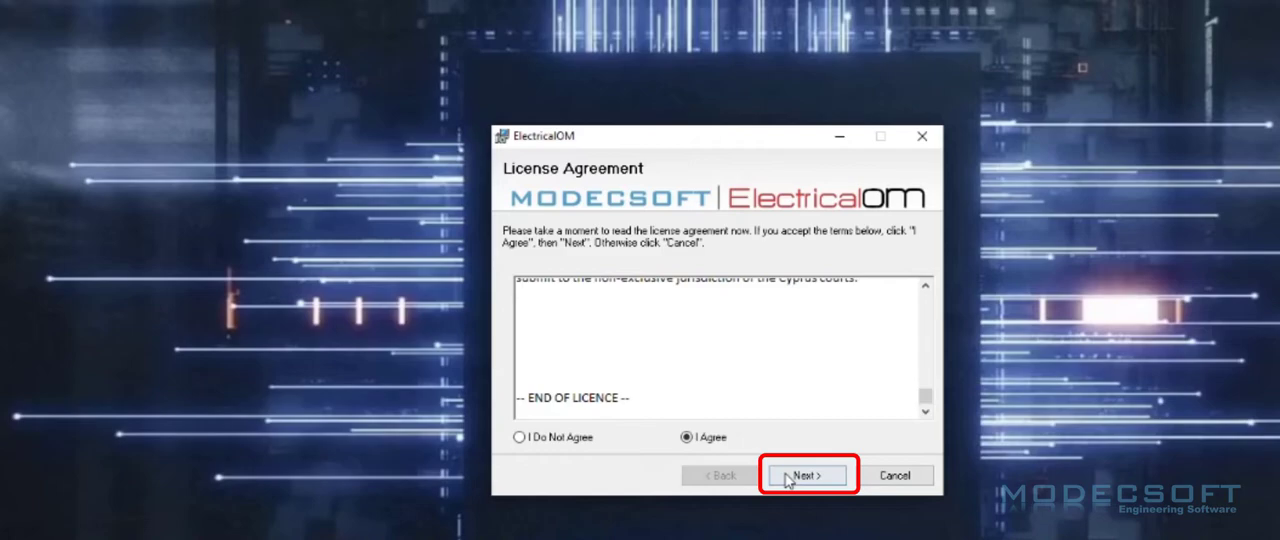
pyautogui.click(805, 474)
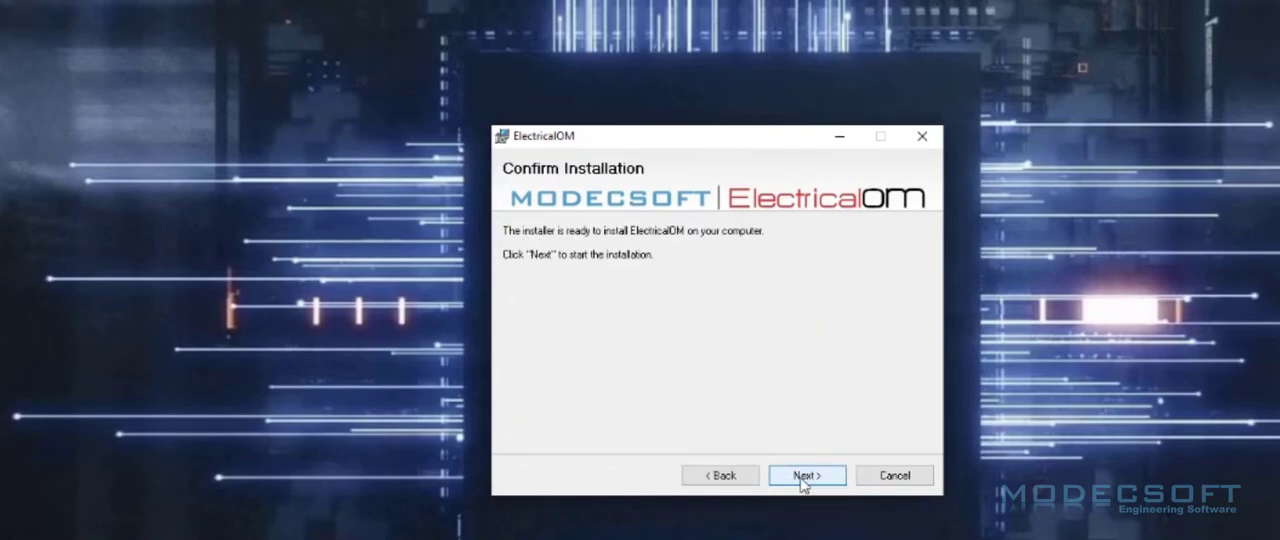
pyautogui.click(806, 474)
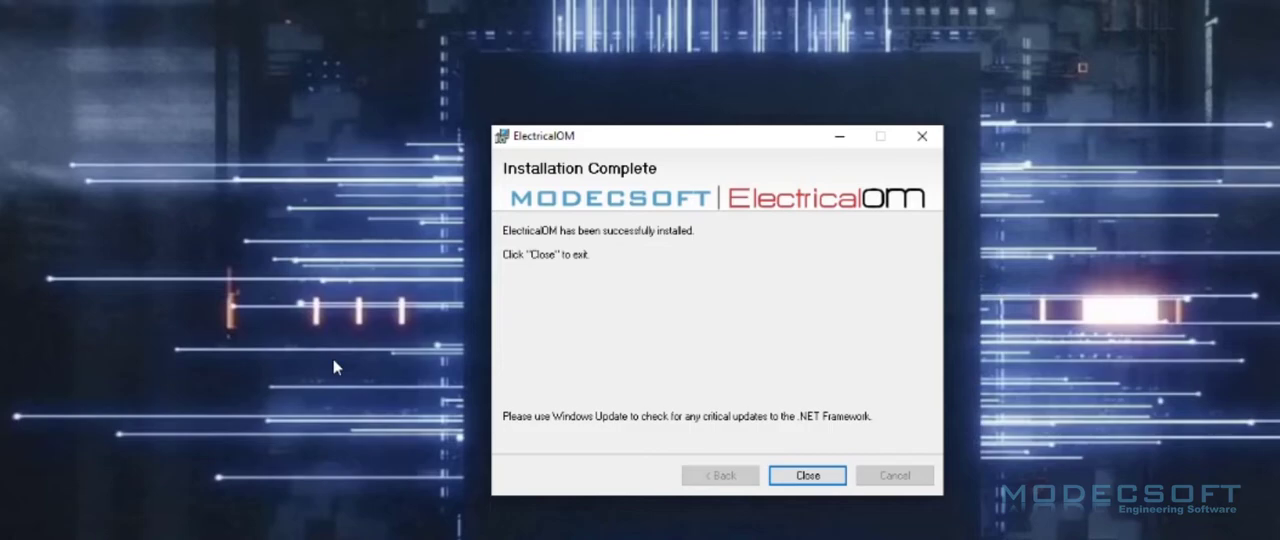
pyautogui.click(807, 475)
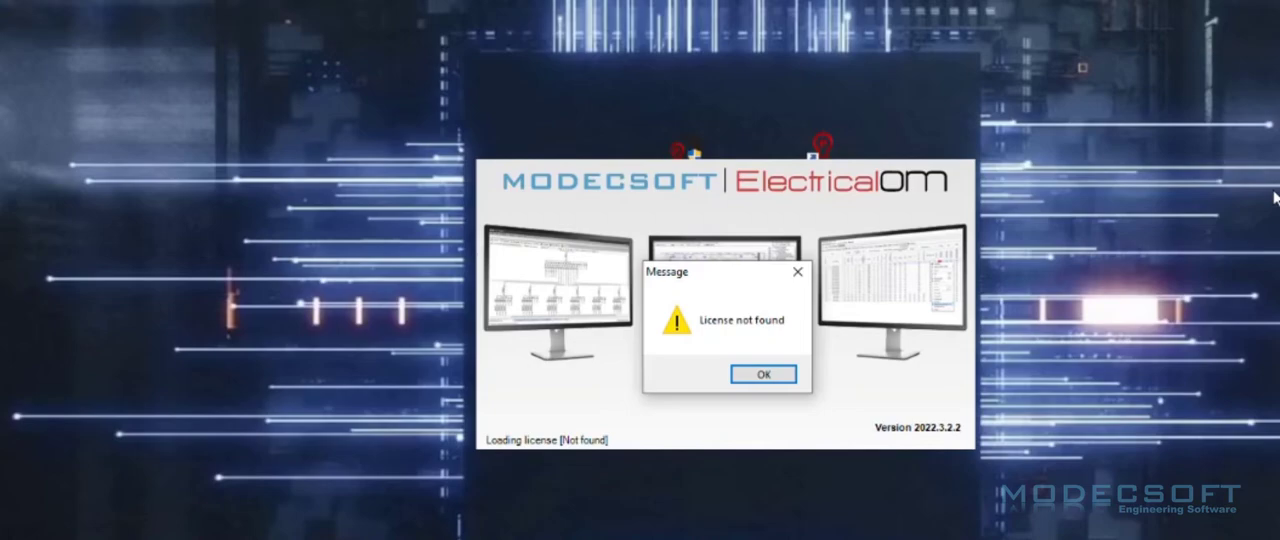
pyautogui.click(762, 373)
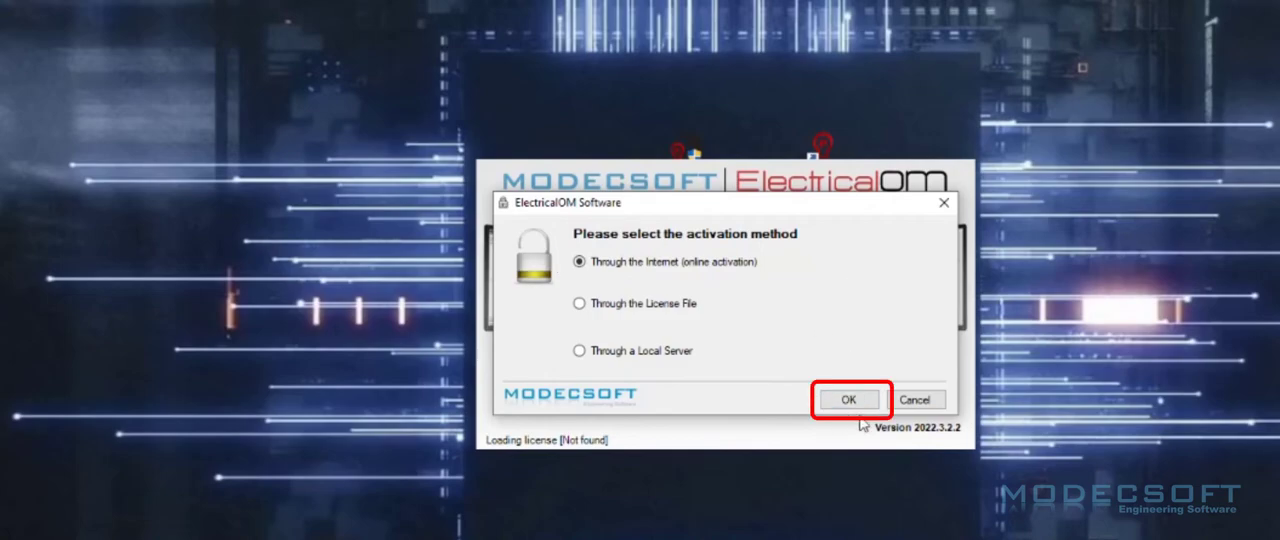
# Step: Confirm activation through the Internet
pyautogui.click(847, 399)
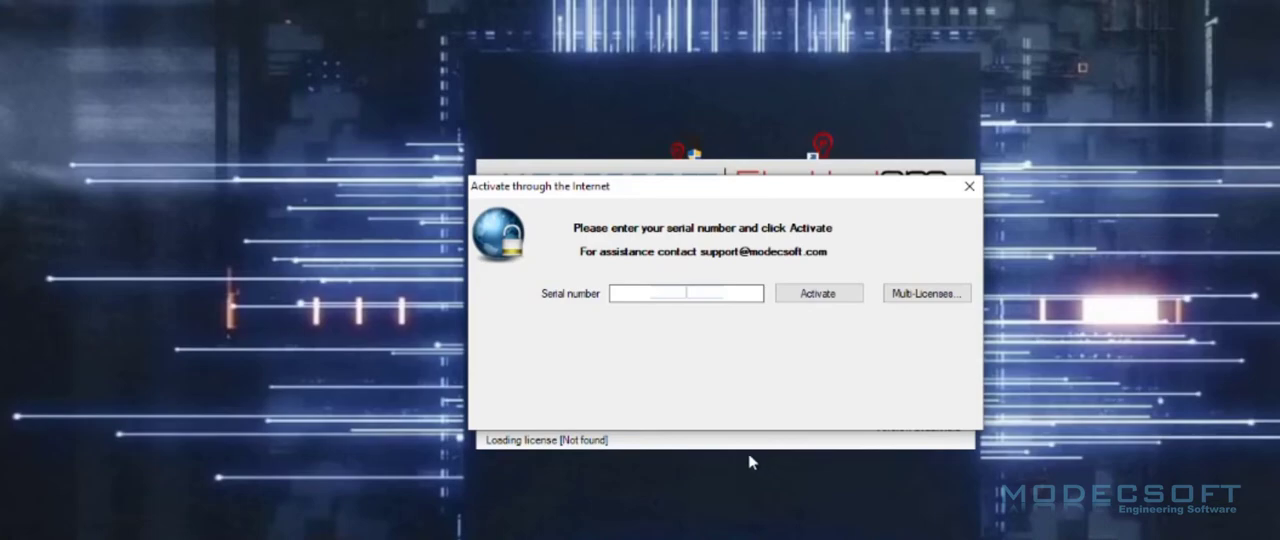
pyautogui.moveTo(180, 43)
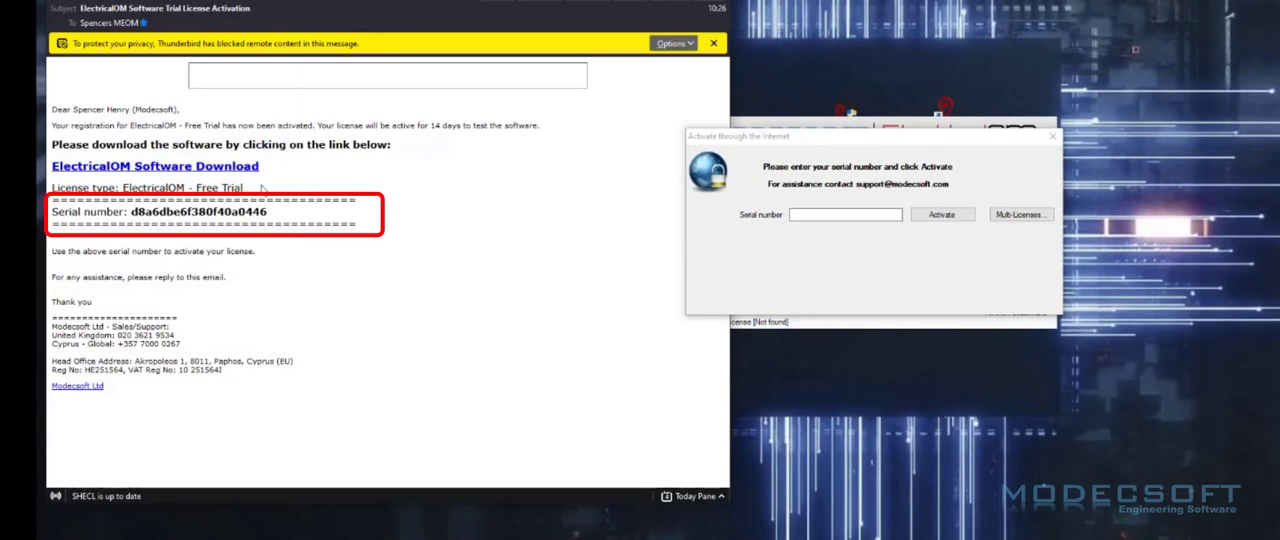
# Step: Copy the serial number from the Thunderbird email into ElectricalOM and activate it
pyautogui.moveTo(170, 211); pyautogui.dragTo(267, 211)
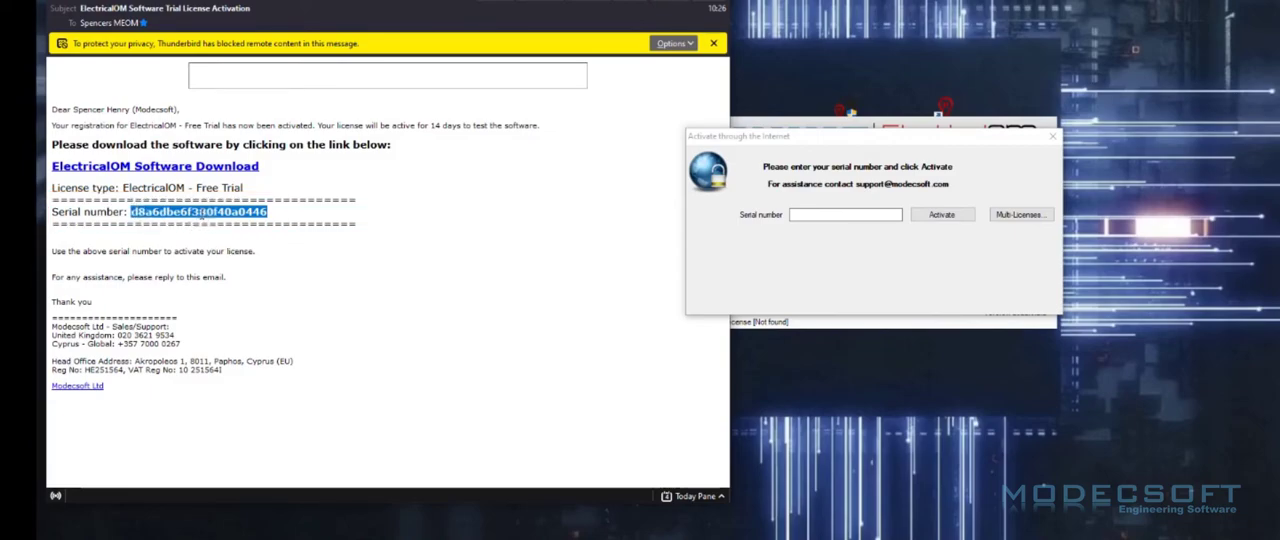
pyautogui.rightClick(197, 211)
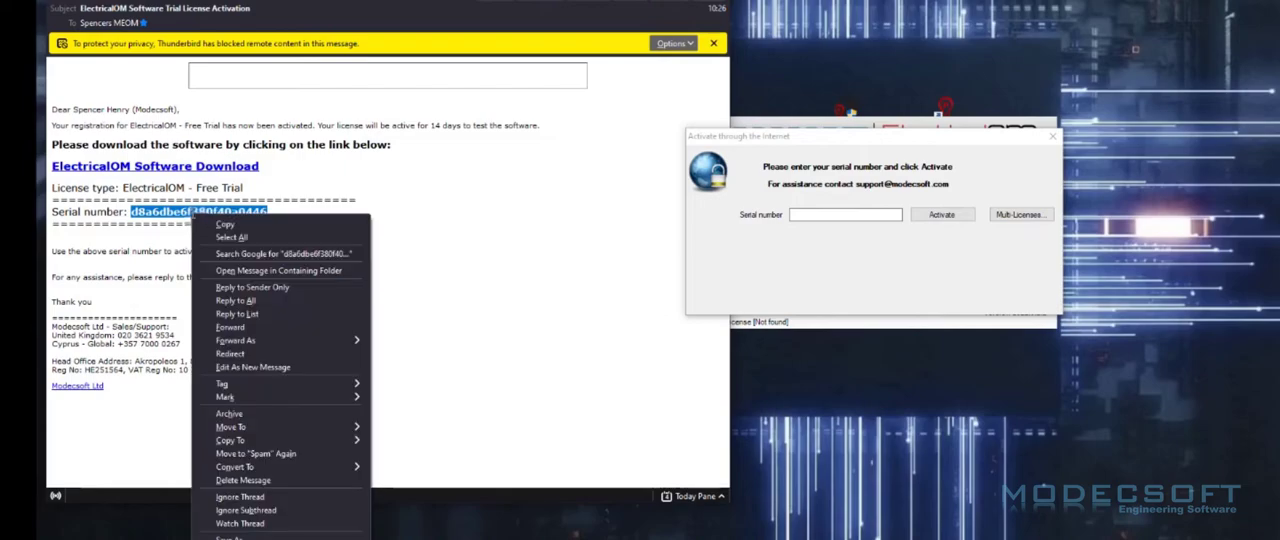
pyautogui.rightClick(845, 214)
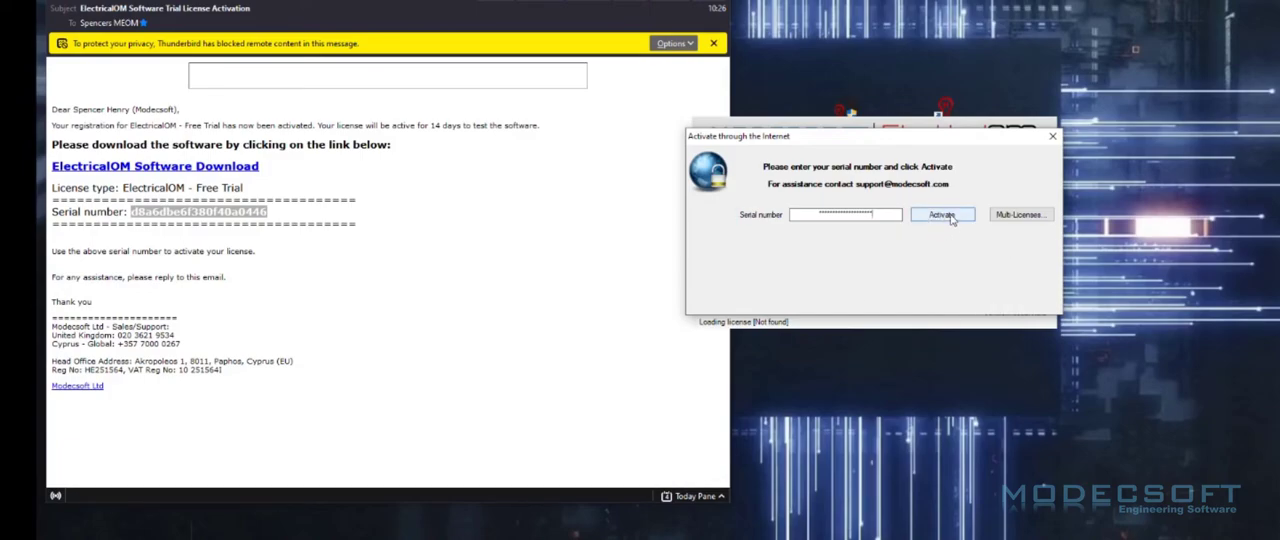
pyautogui.click(941, 214)
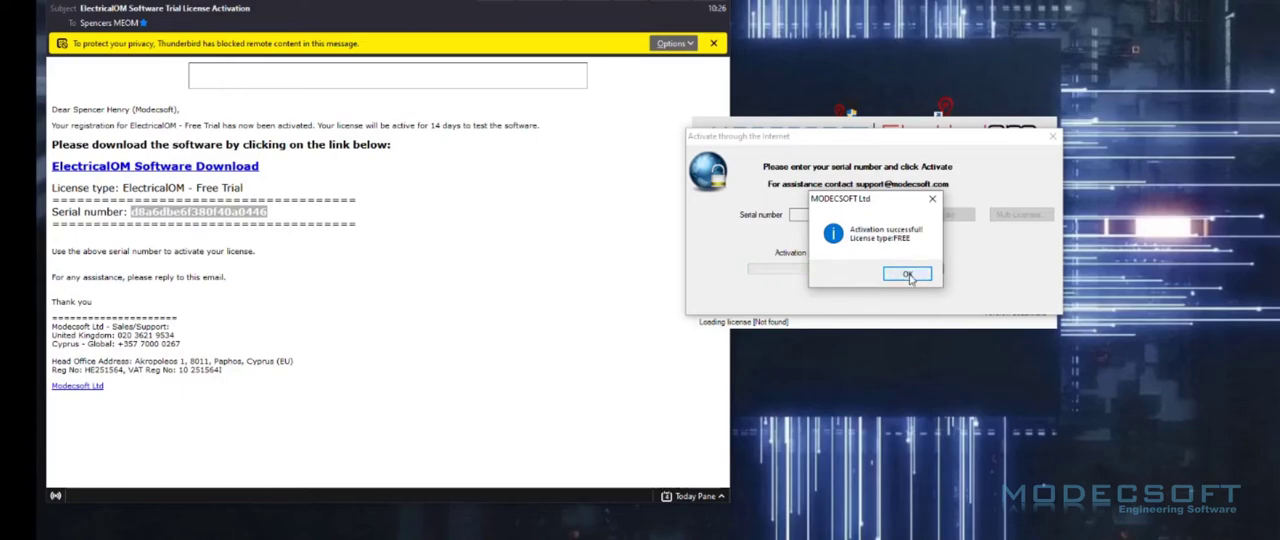
# Step: Acknowledge the activation success, en-GB data, and restart notices
pyautogui.click(907, 274)
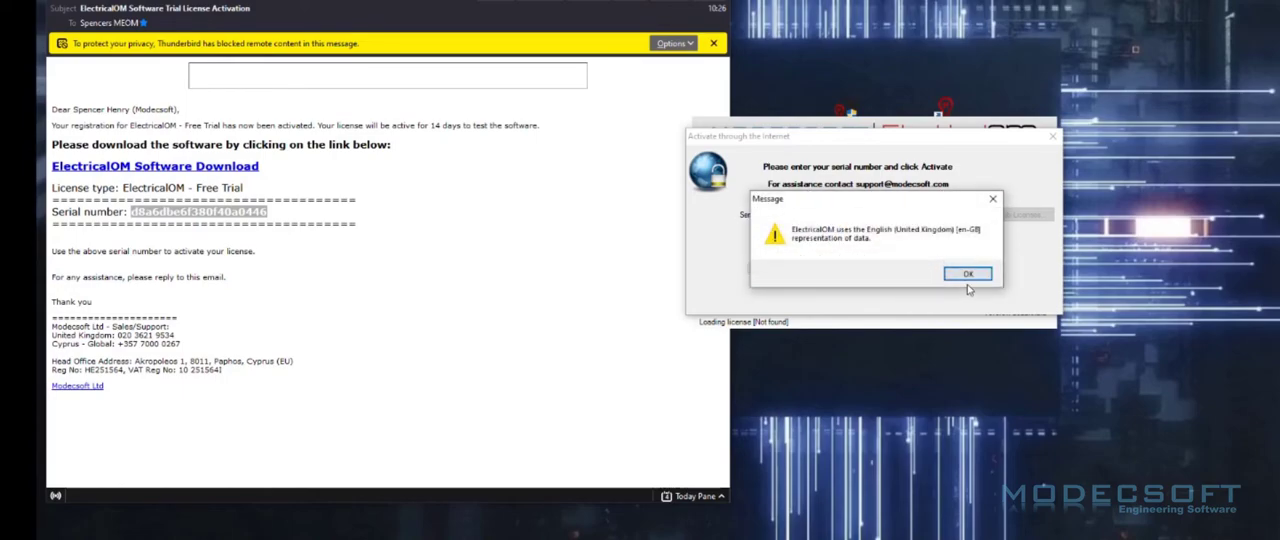
pyautogui.click(966, 273)
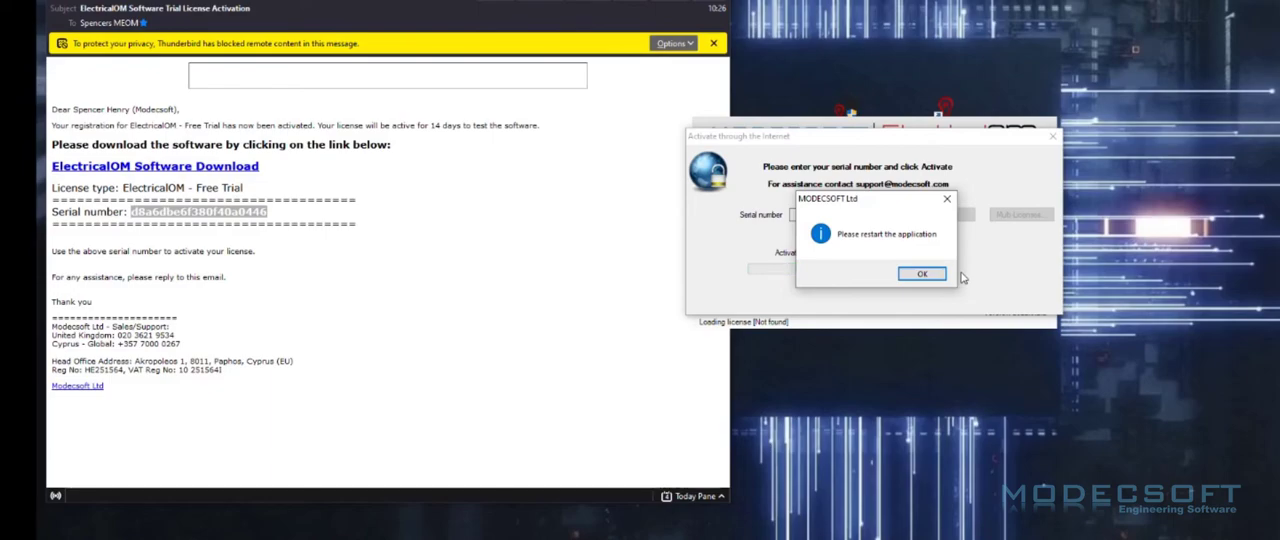
pyautogui.click(920, 273)
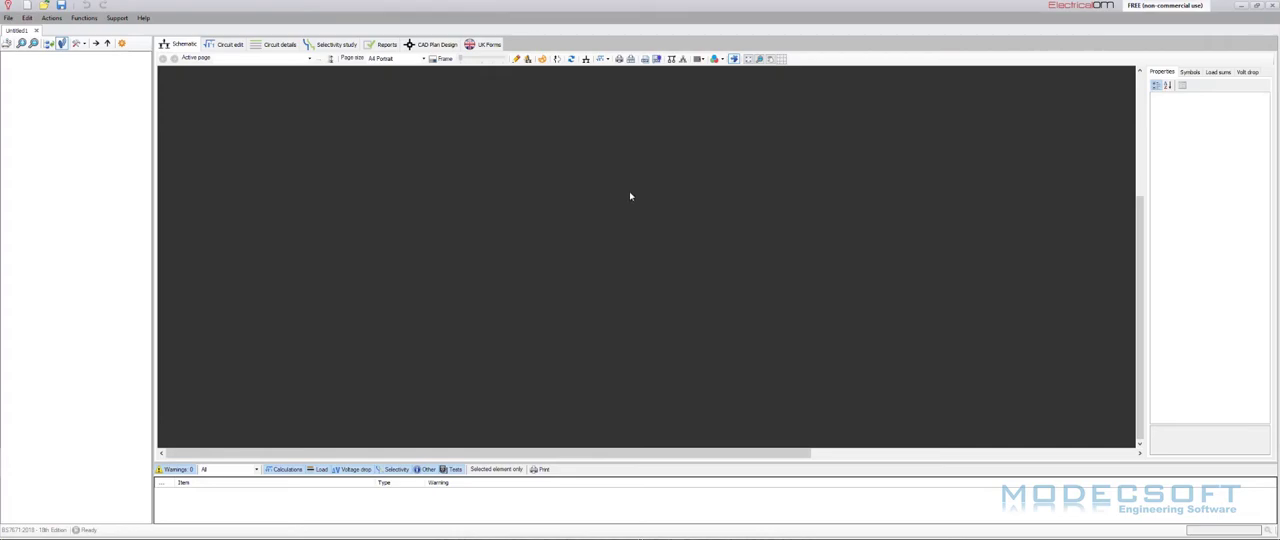
pyautogui.moveTo(512, 218)
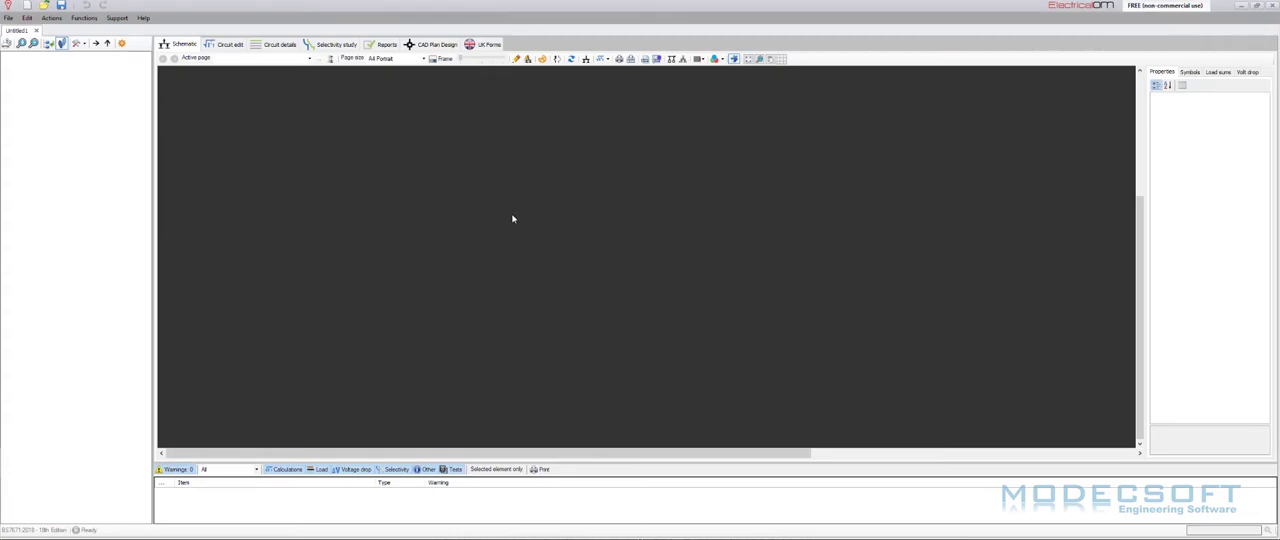
pyautogui.moveTo(408, 176)
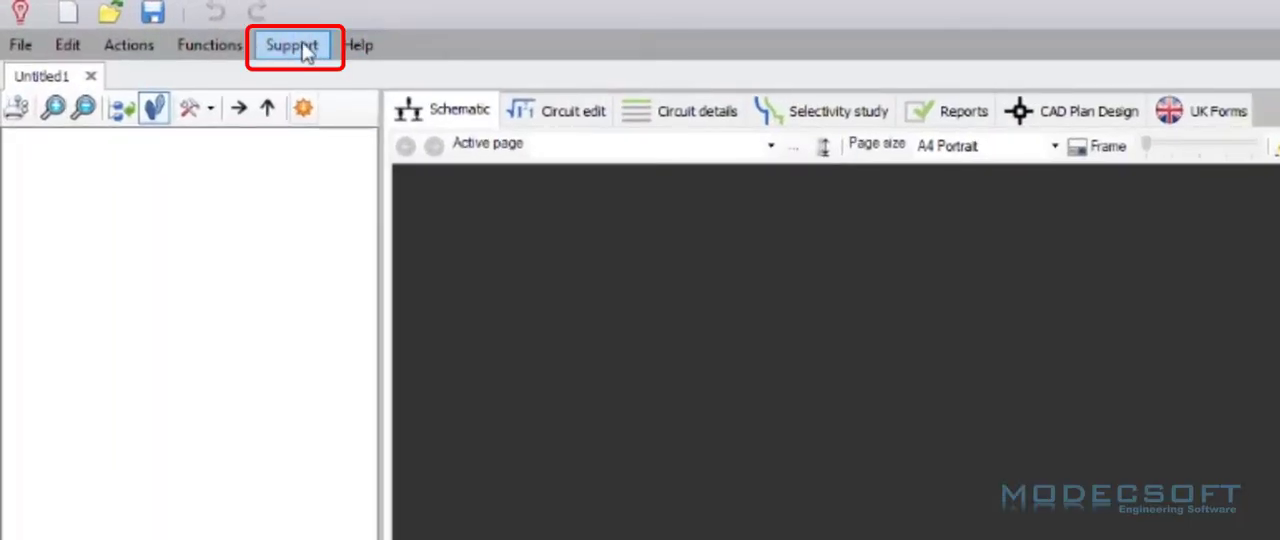
# Step: Open the Support menu showing Change license and Maintenance
pyautogui.click(291, 45)
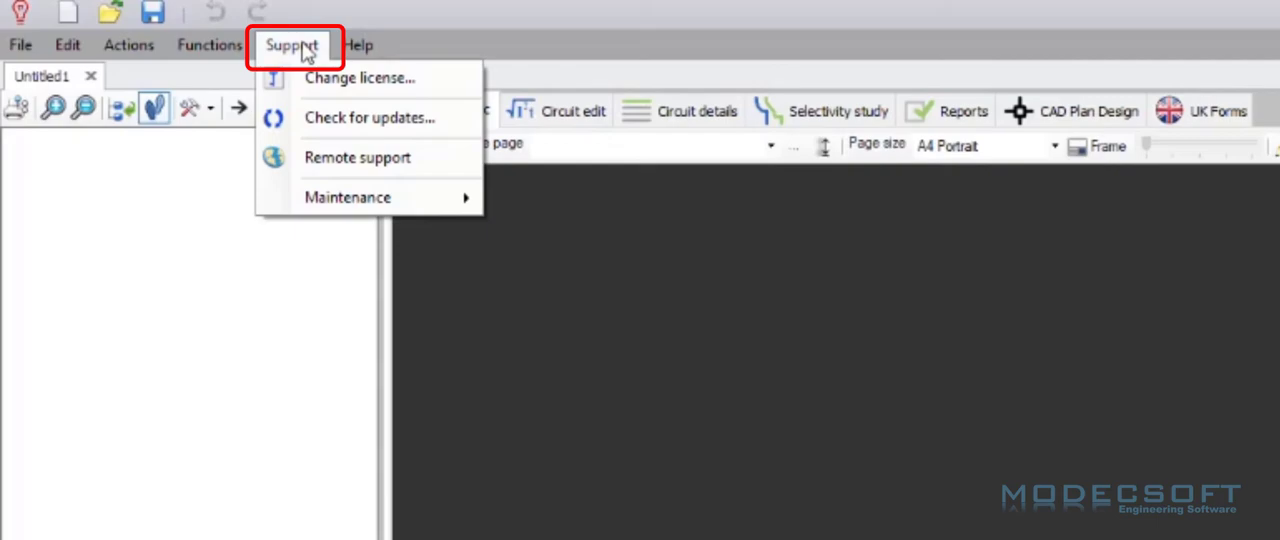
pyautogui.moveTo(347, 197)
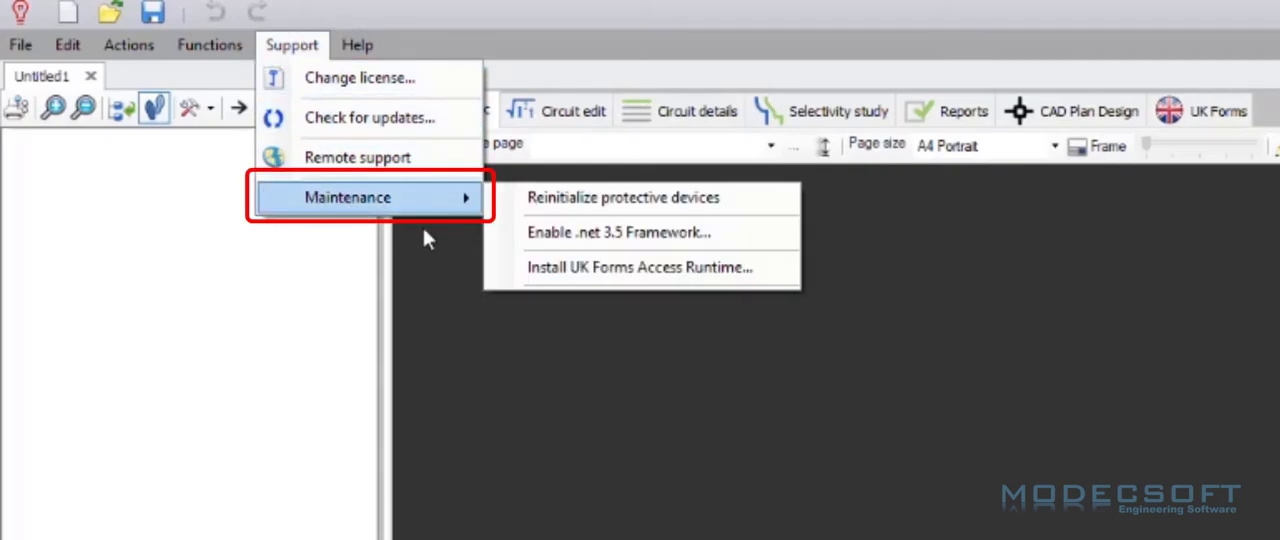
pyautogui.moveTo(414, 227)
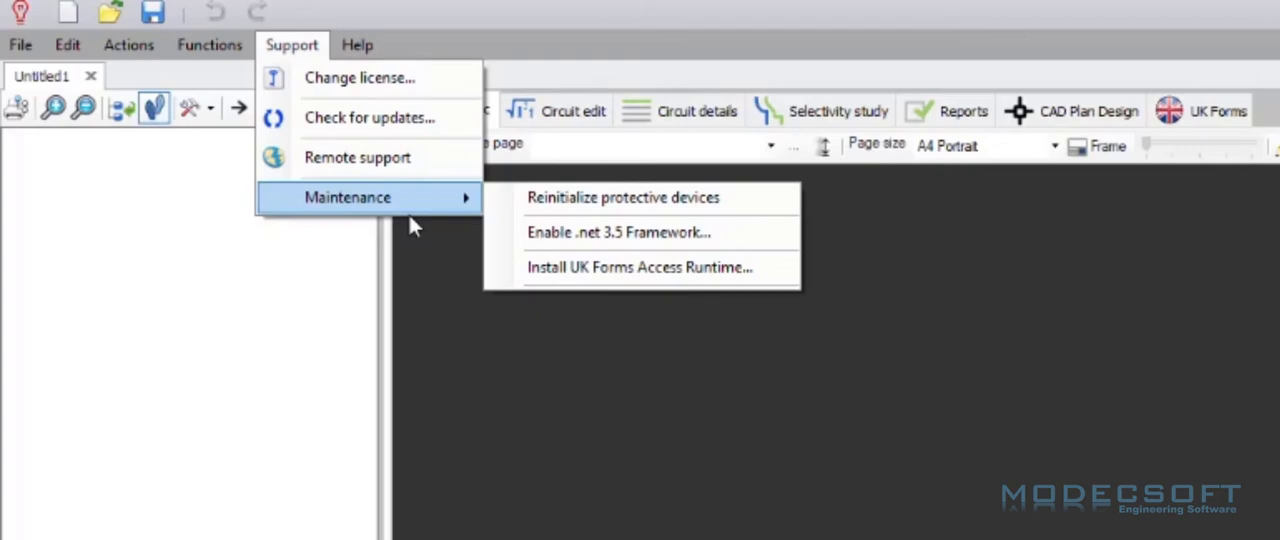
pyautogui.moveTo(618, 232)
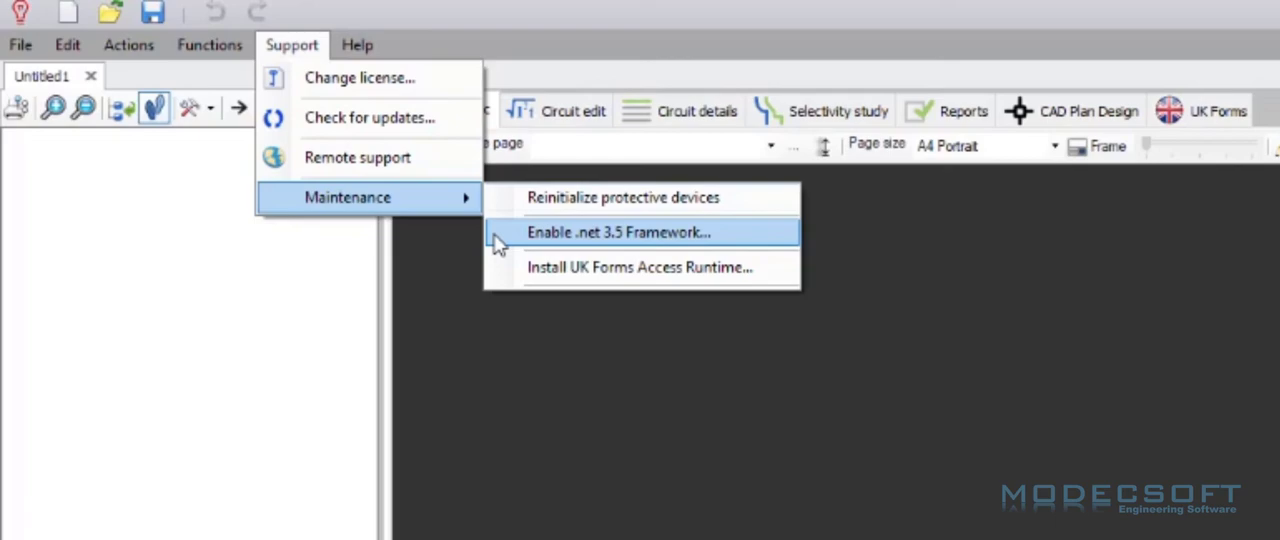
pyautogui.moveTo(636, 267)
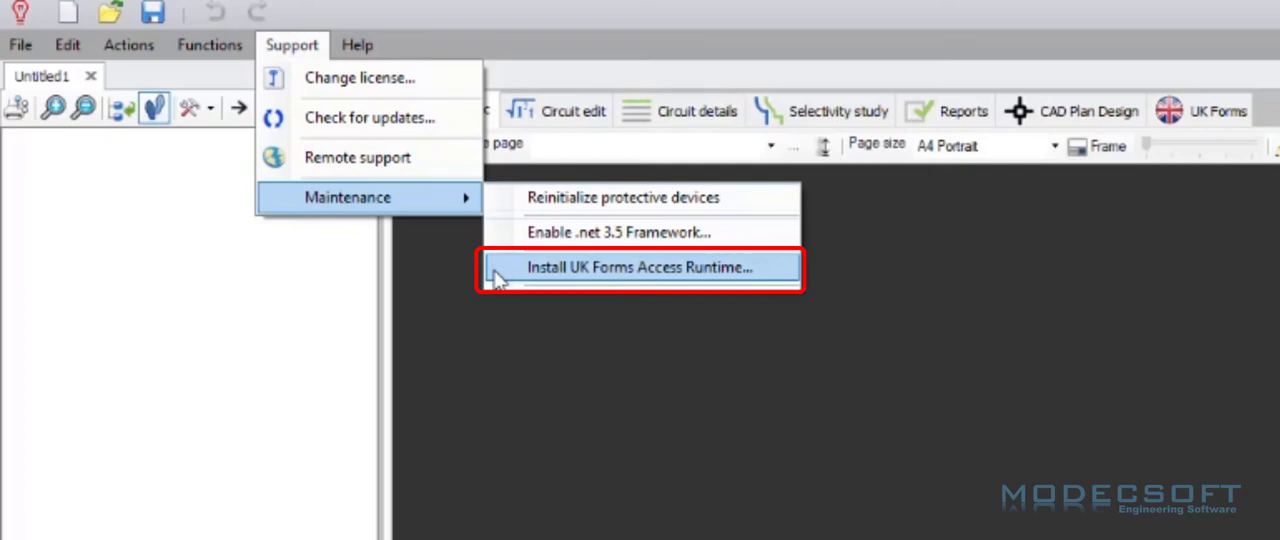
pyautogui.moveTo(455, 366)
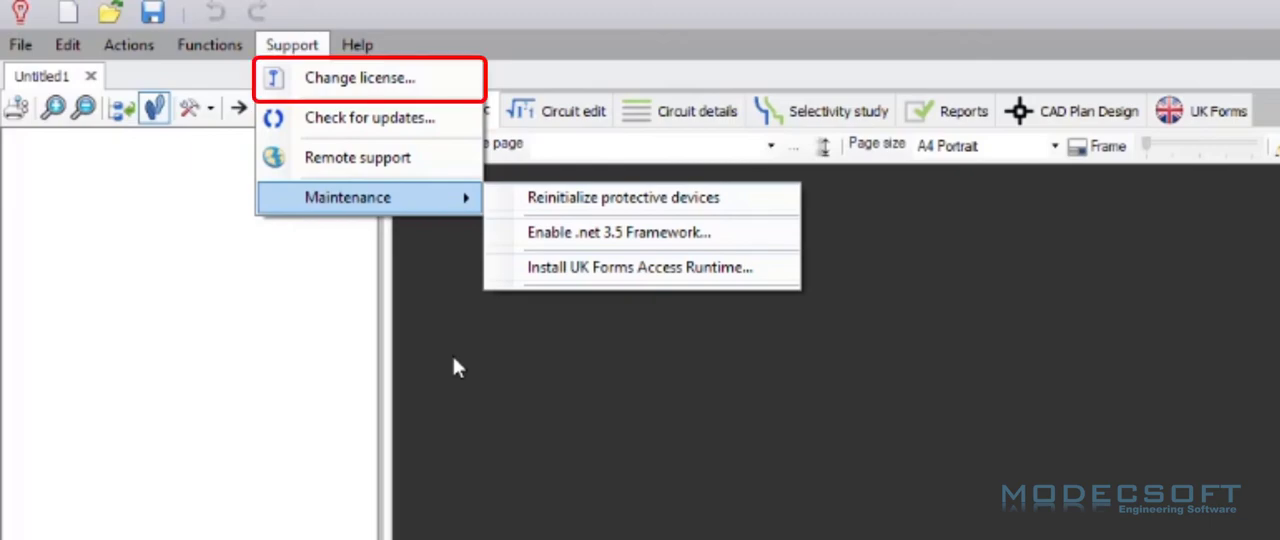
pyautogui.moveTo(400, 78)
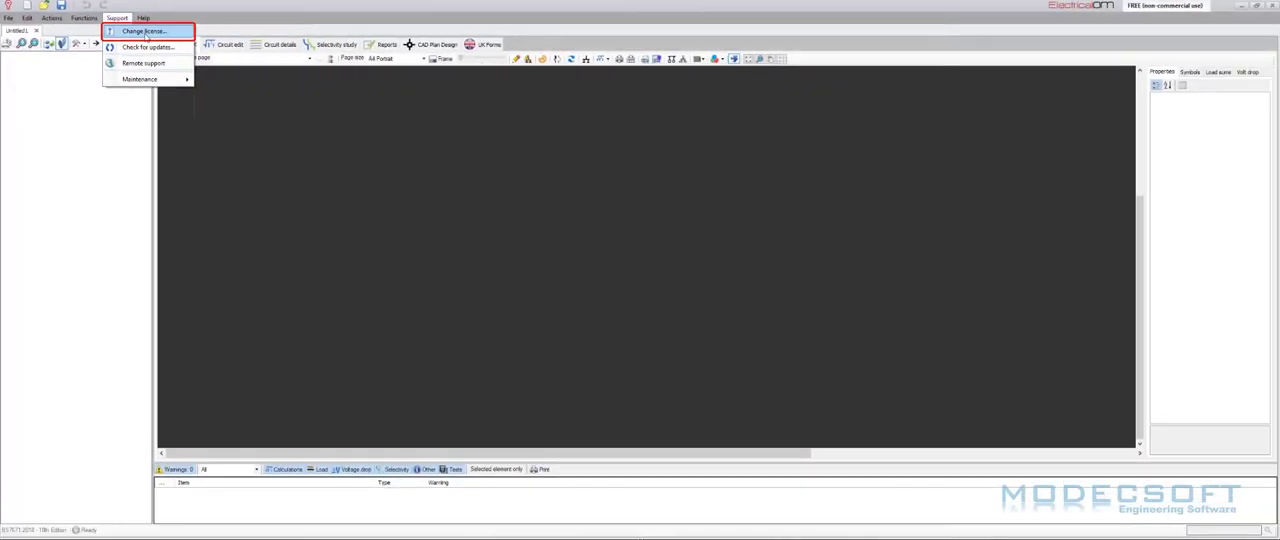
# Step: Deactivate the licence through the Internet via Change license and confirm the warning
pyautogui.click(143, 31)
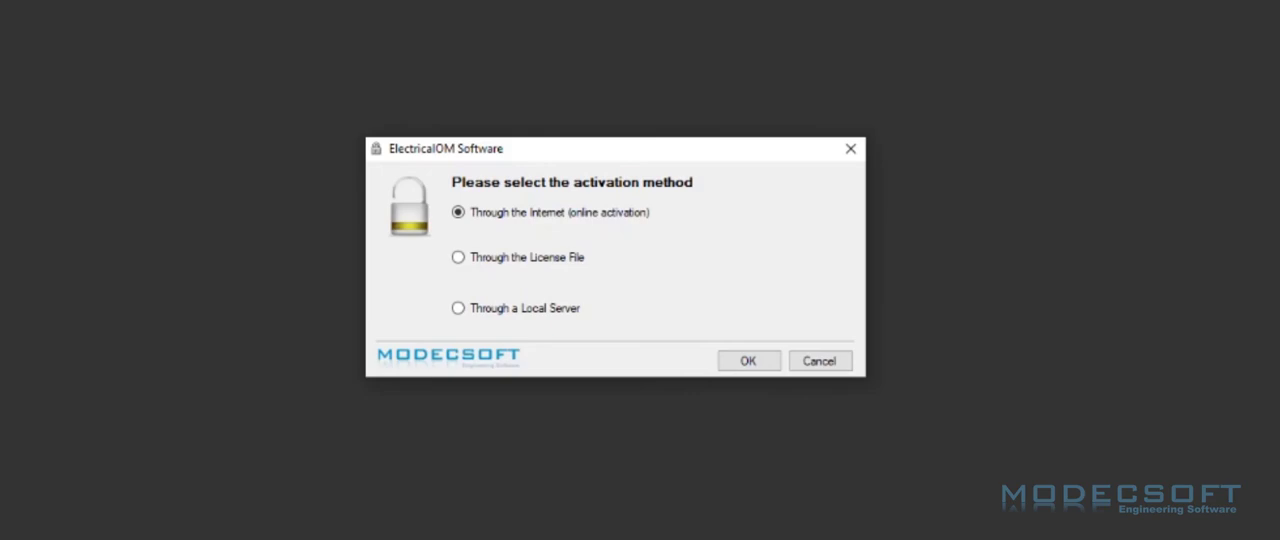
pyautogui.moveTo(458, 138)
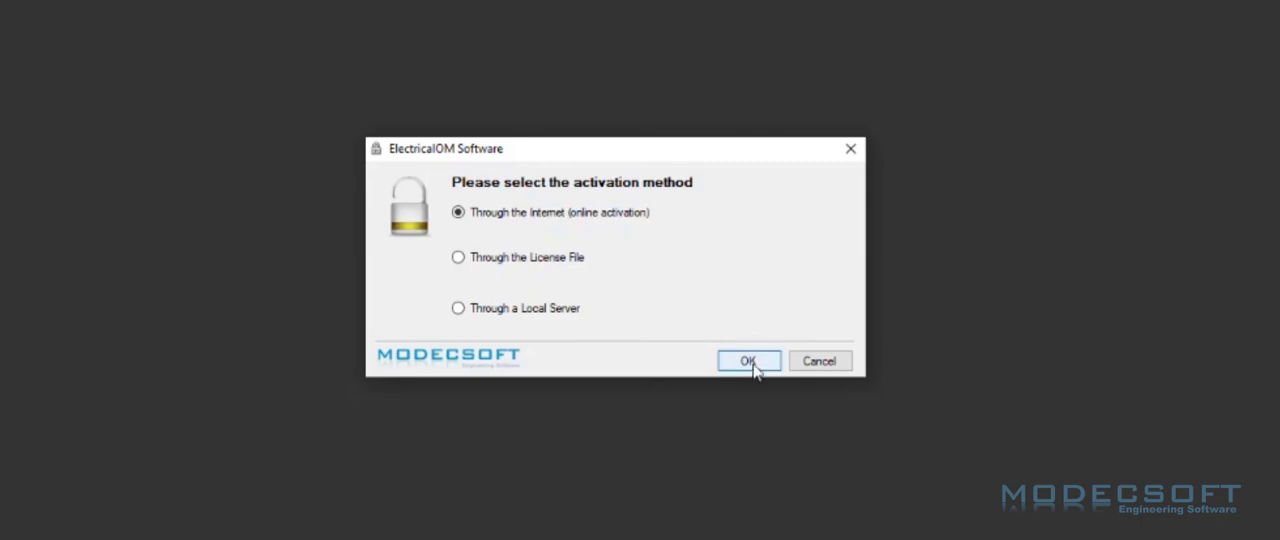
pyautogui.click(748, 361)
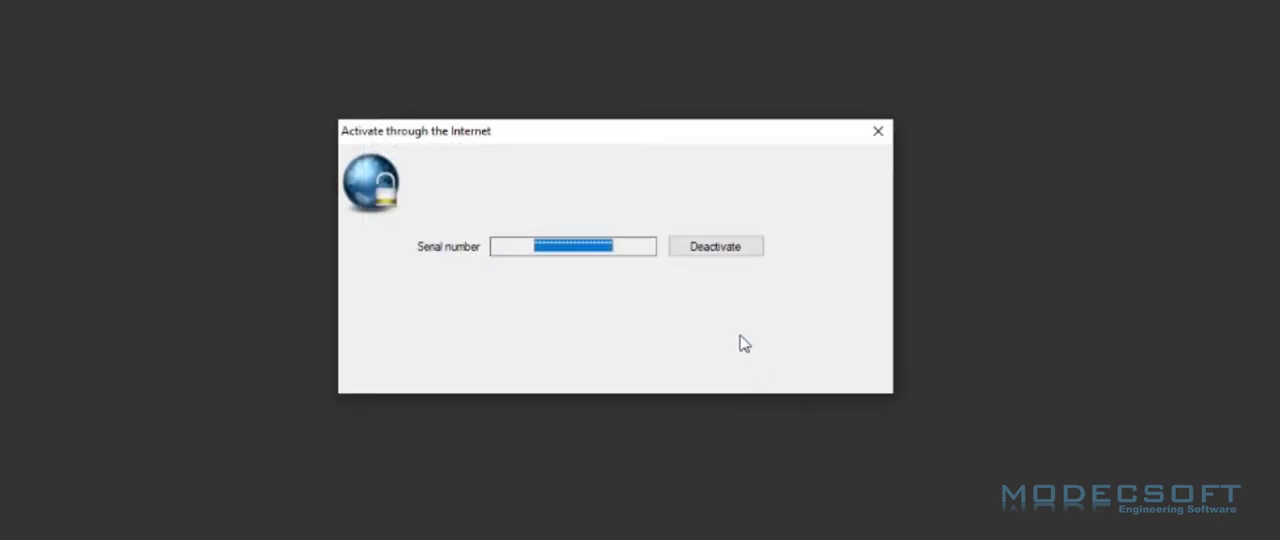
pyautogui.moveTo(716, 315)
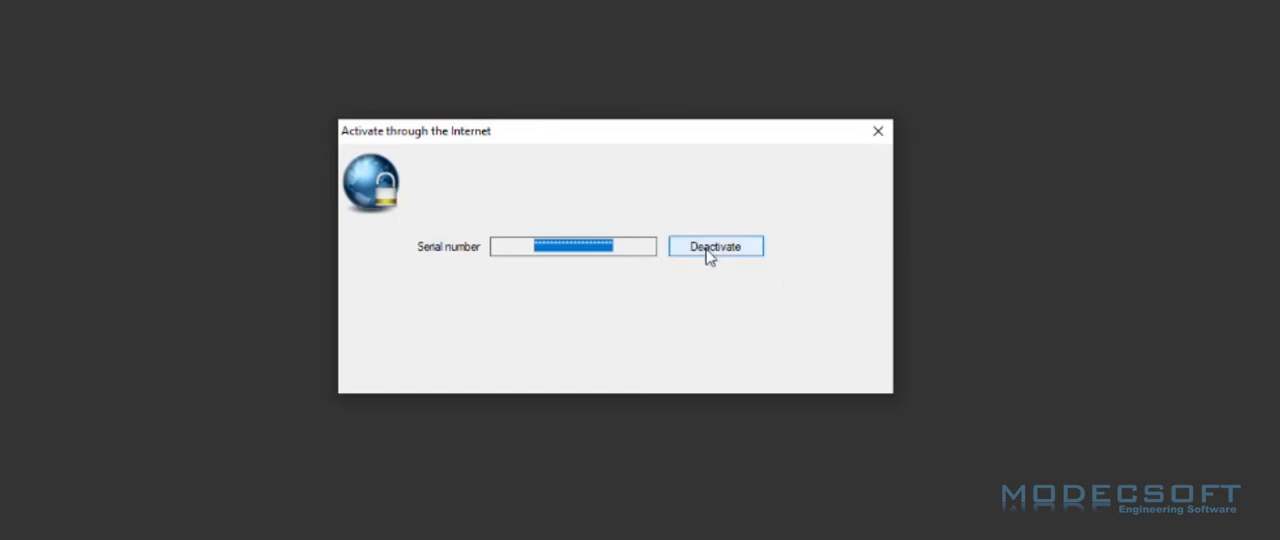
pyautogui.click(714, 246)
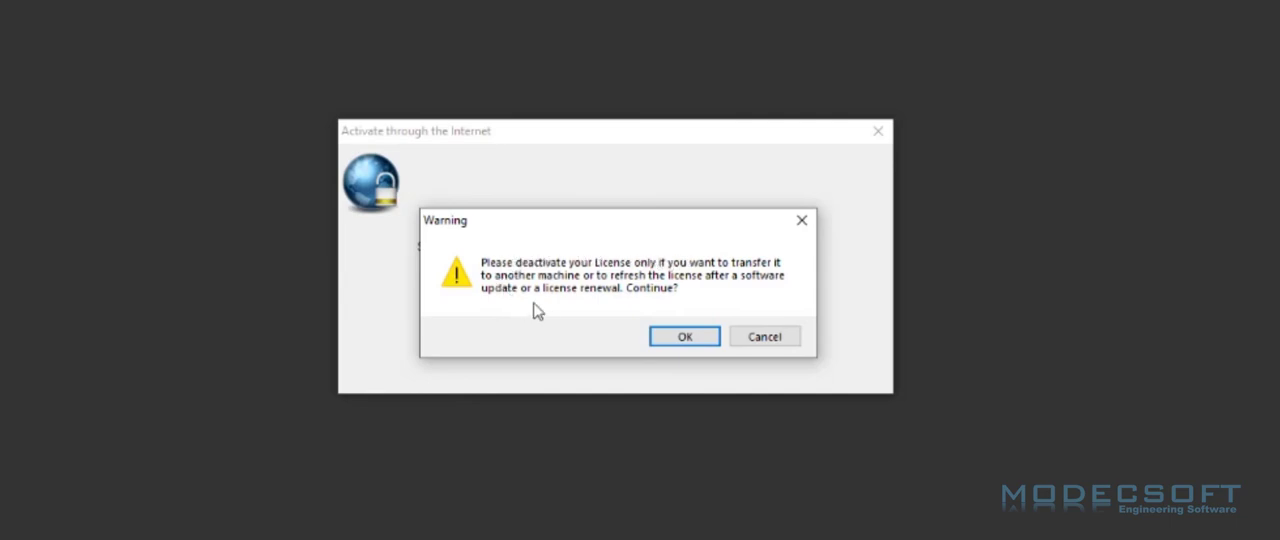
pyautogui.moveTo(685, 336)
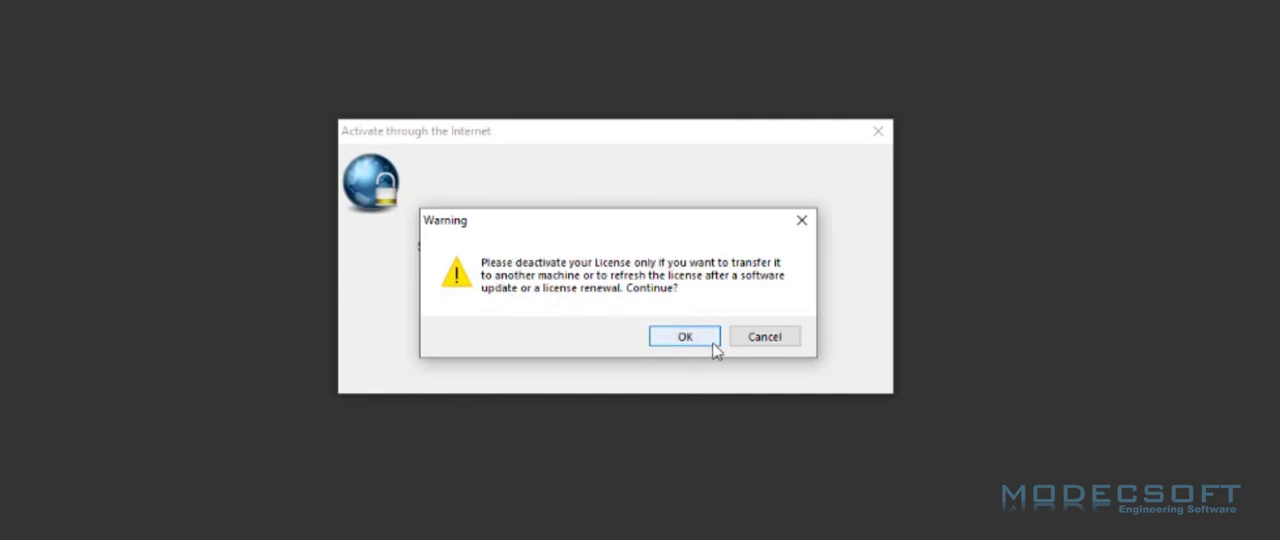
pyautogui.click(684, 336)
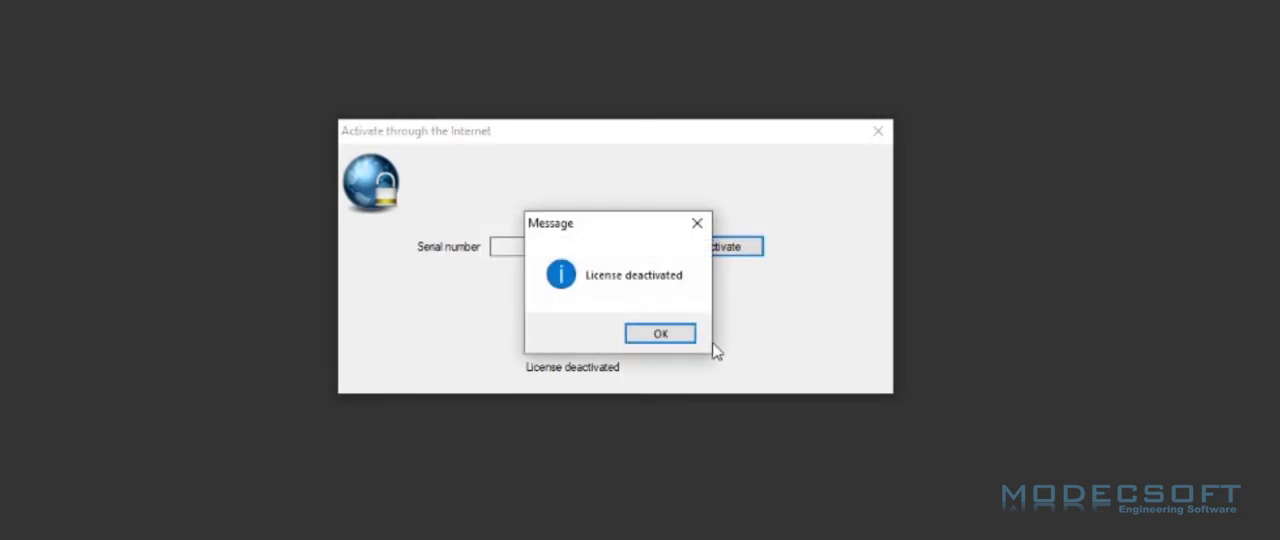
pyautogui.moveTo(660, 334)
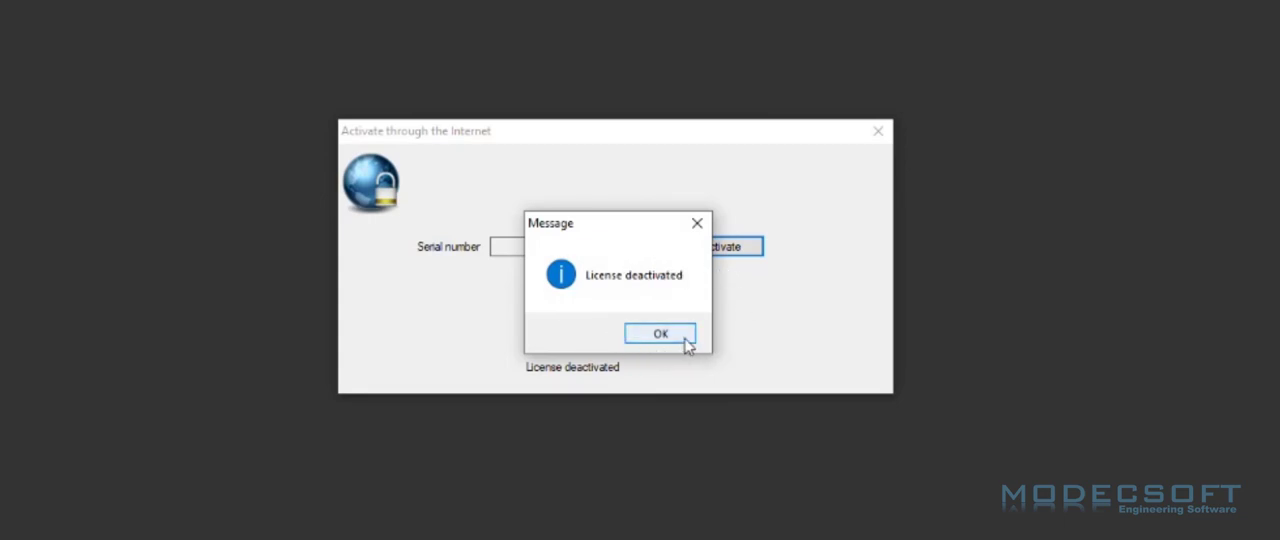